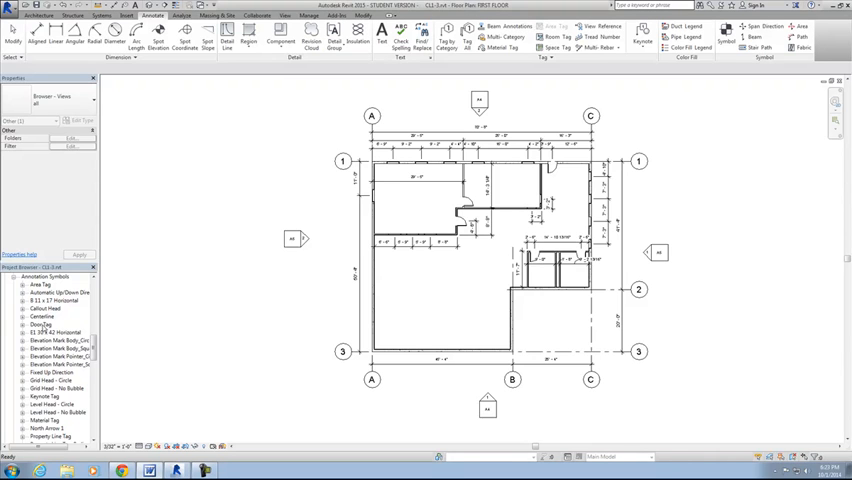
Start editing the Door Tag family from the Project Browser
{"action": "right_click", "coordinate": [40, 324]}
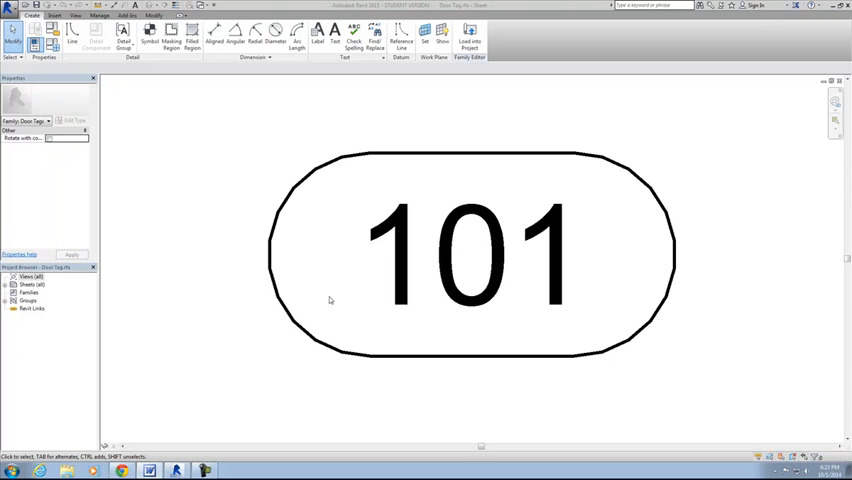
{"action": "mouse_move", "coordinate": [500, 264]}
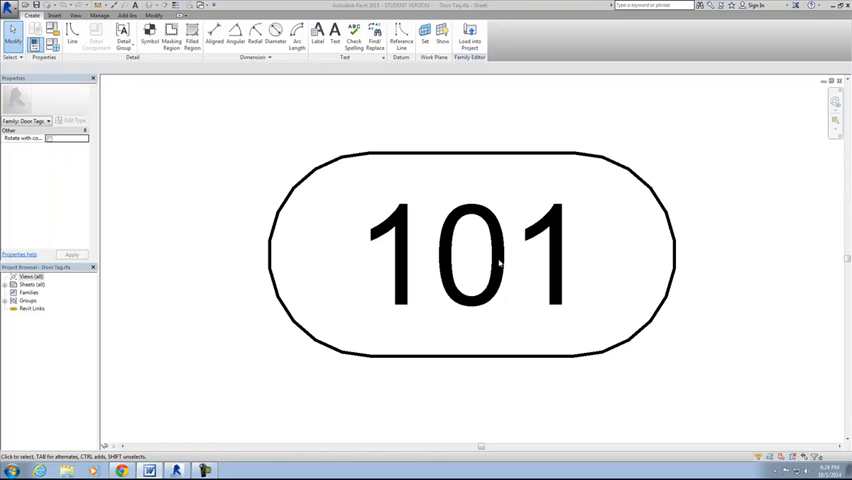
{"action": "mouse_move", "coordinate": [500, 258]}
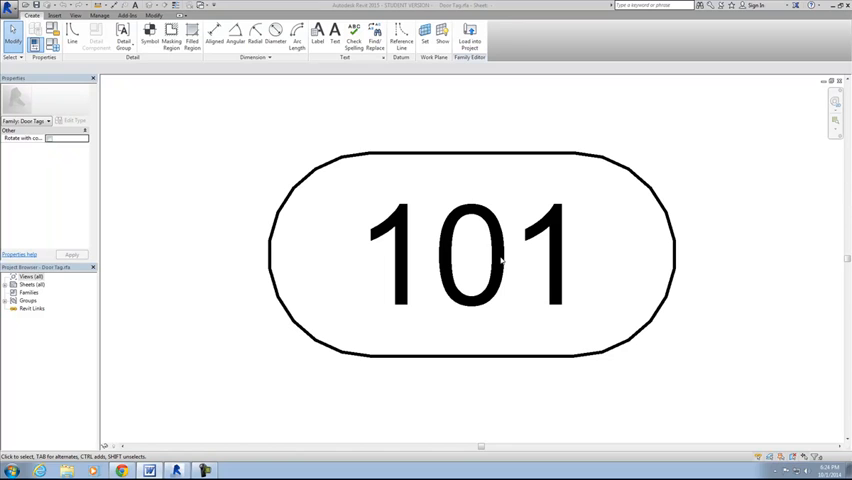
{"action": "mouse_move", "coordinate": [332, 252]}
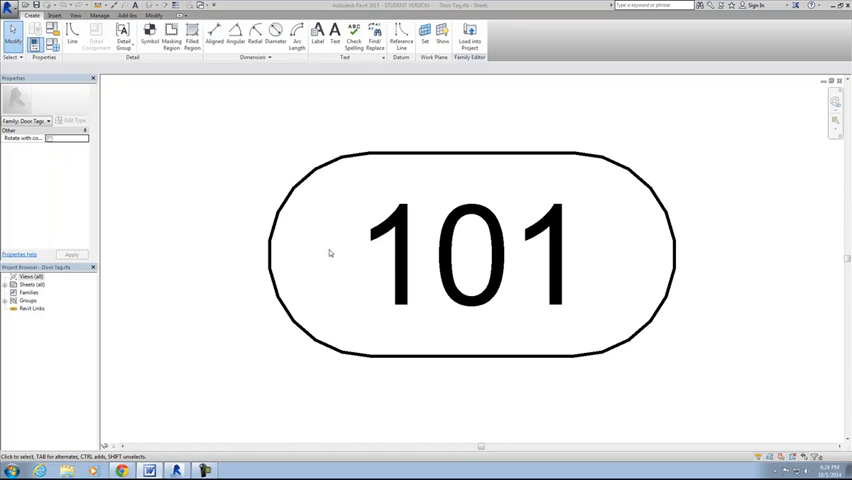
{"action": "mouse_move", "coordinate": [54, 220]}
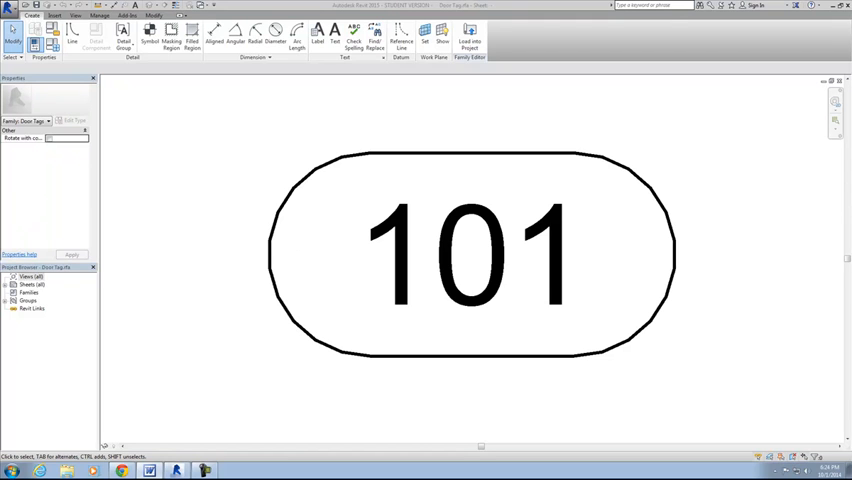
{"action": "mouse_move", "coordinate": [422, 284]}
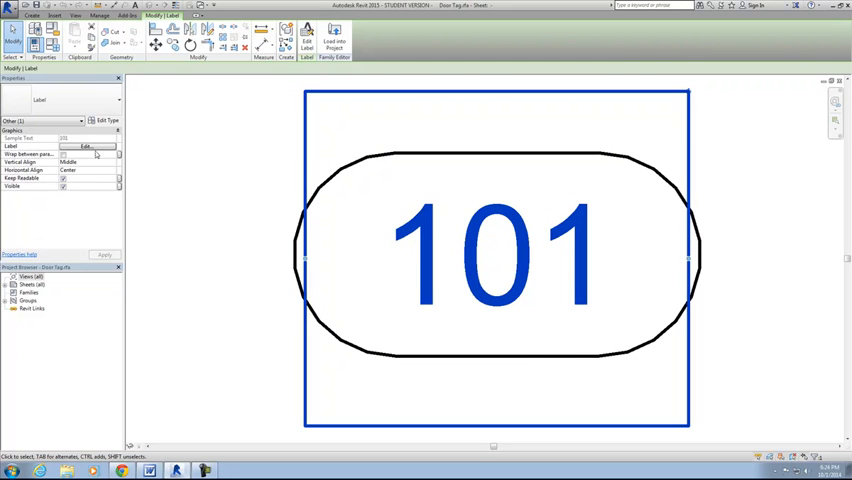
Replace Mark with Type Mark in the label parameters so the tag reads 1t
{"action": "left_click", "coordinate": [86, 146]}
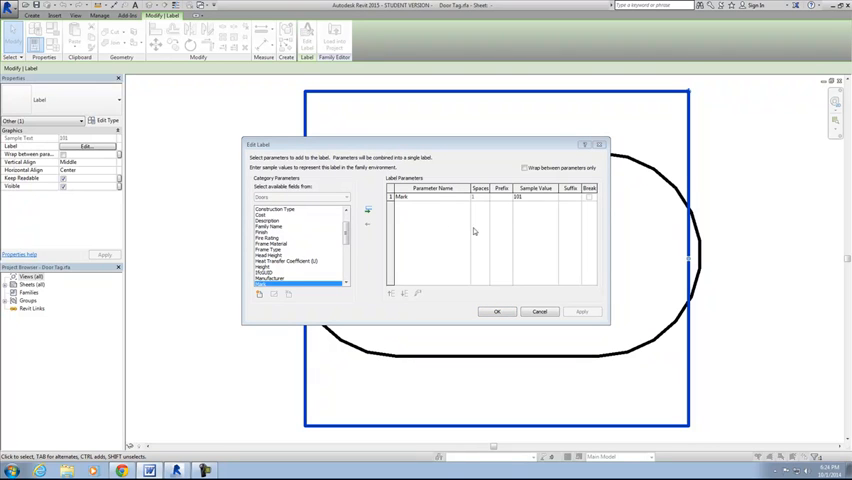
{"action": "mouse_move", "coordinate": [382, 220]}
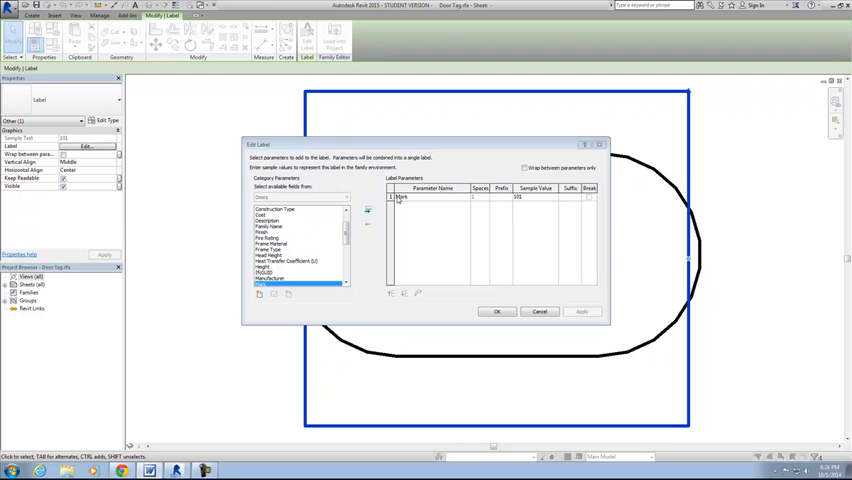
{"action": "mouse_move", "coordinate": [368, 224]}
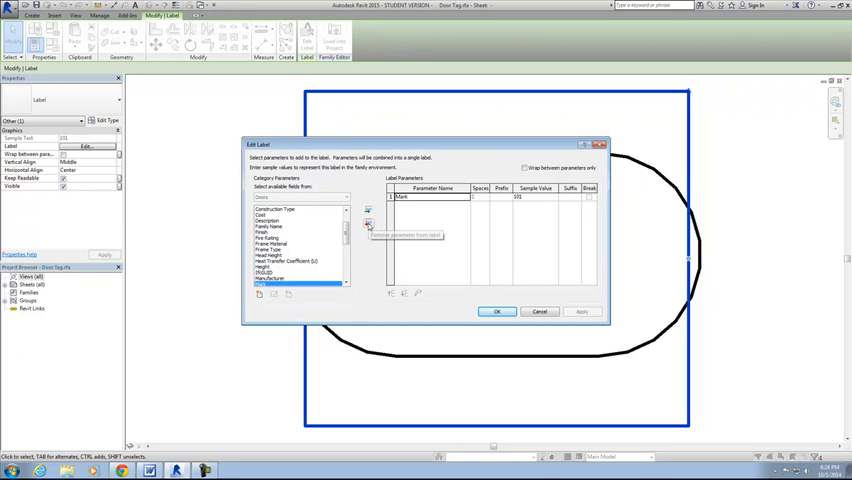
{"action": "left_click", "coordinate": [368, 224]}
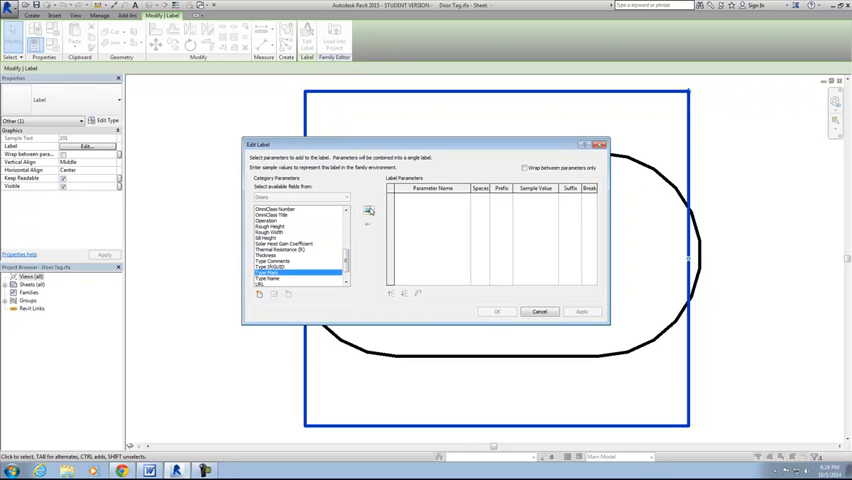
{"action": "left_click", "coordinate": [368, 210]}
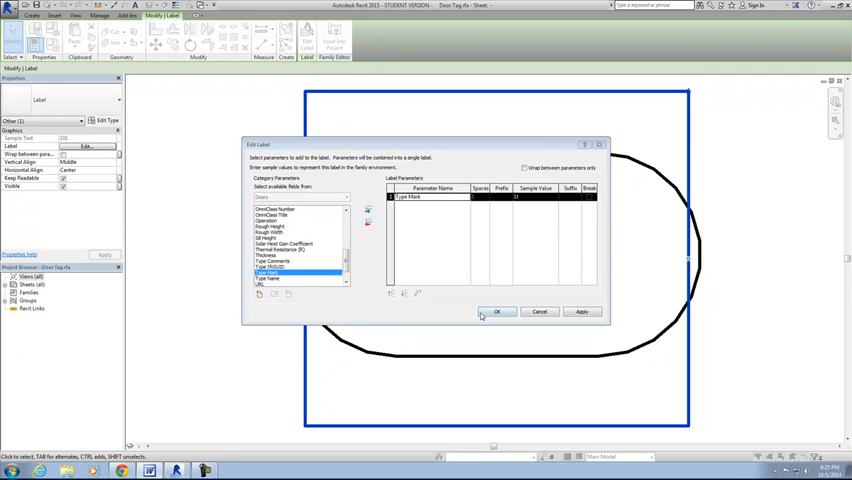
{"action": "left_click", "coordinate": [498, 312]}
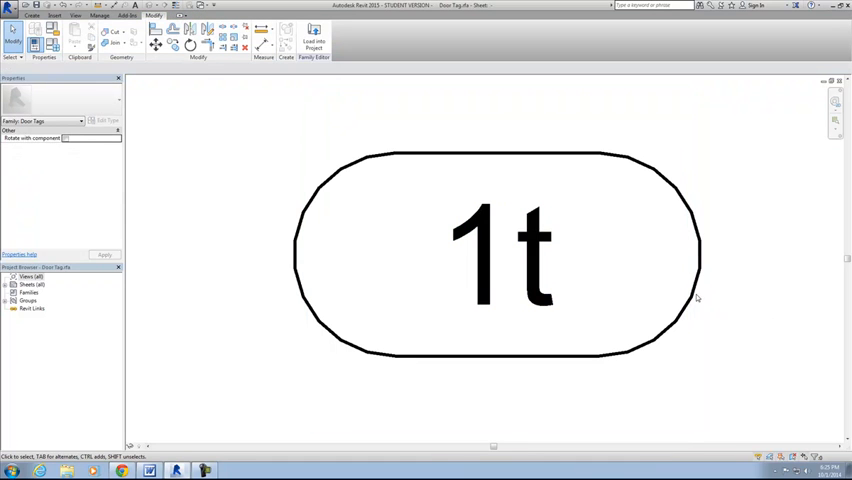
Add a masking region bounded by the tag's rounded outline behind the 1t label
{"action": "left_click", "coordinate": [692, 252]}
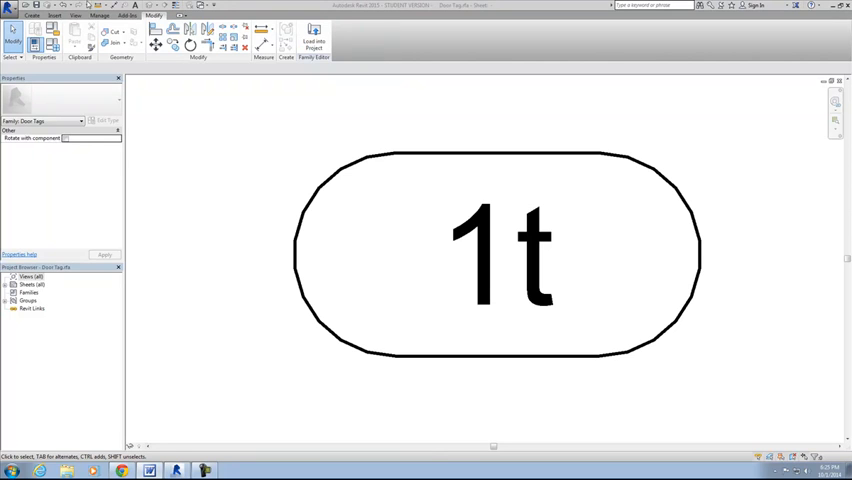
{"action": "left_click", "coordinate": [32, 16]}
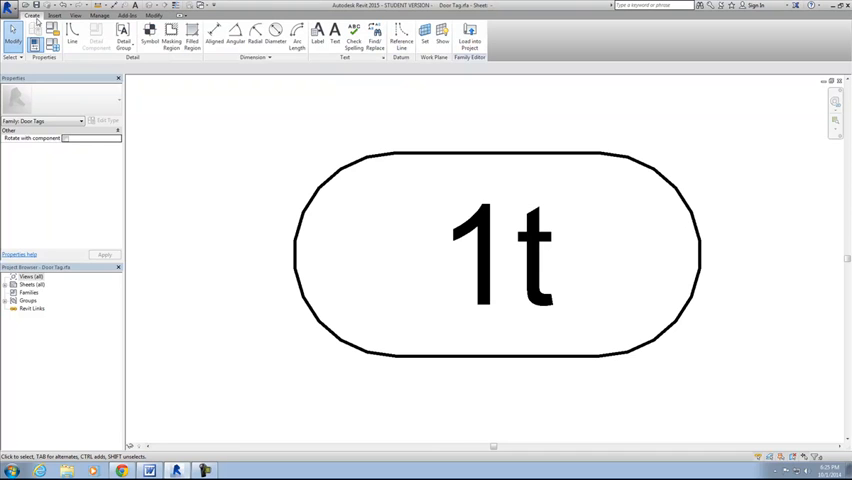
{"action": "mouse_move", "coordinate": [170, 38]}
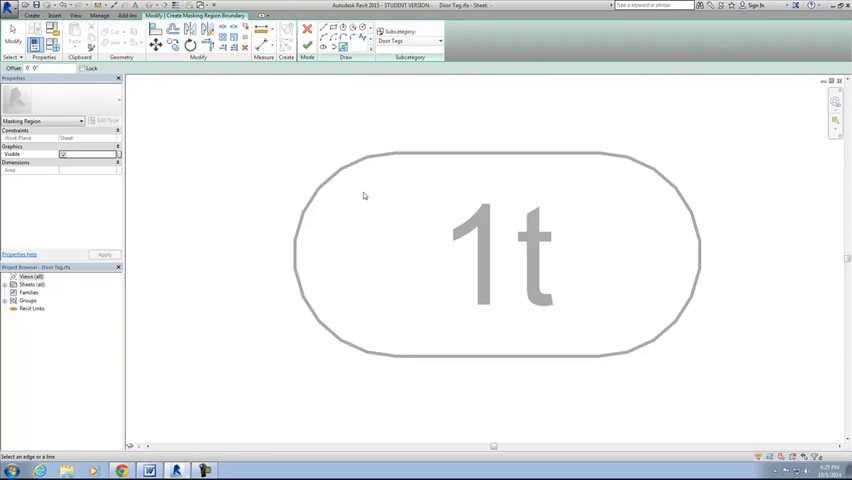
{"action": "mouse_move", "coordinate": [496, 104]}
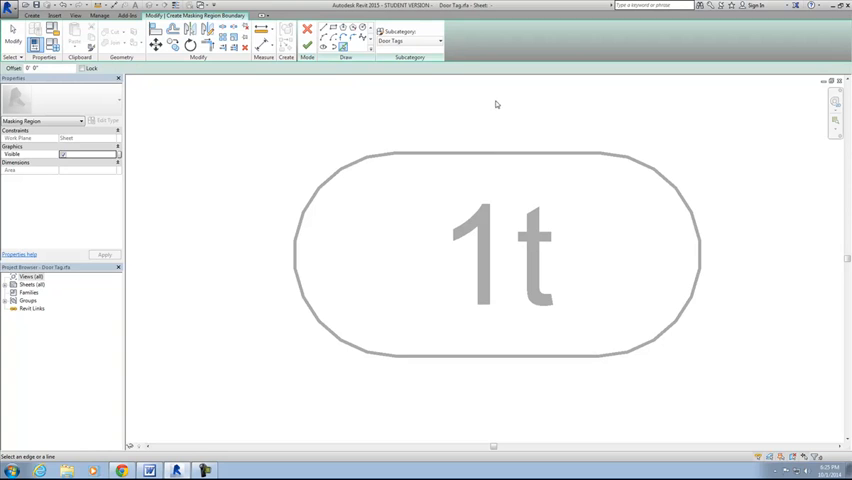
{"action": "mouse_move", "coordinate": [510, 276]}
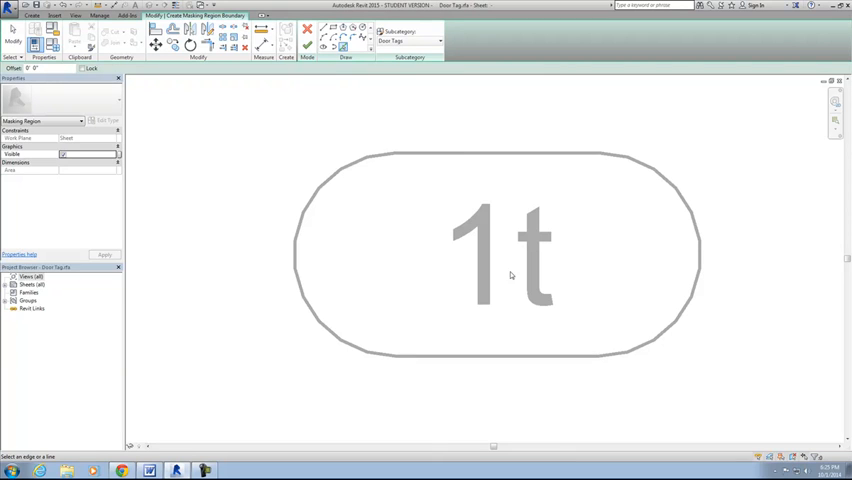
{"action": "mouse_move", "coordinate": [268, 212]}
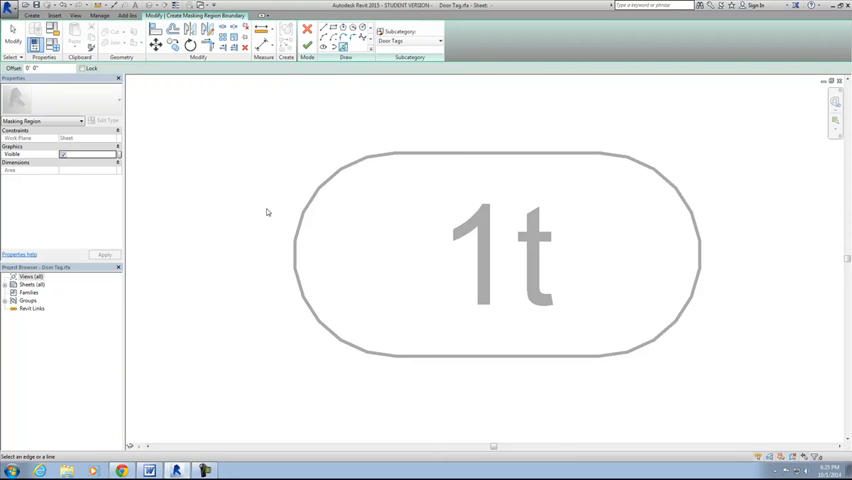
{"action": "mouse_move", "coordinate": [336, 156]}
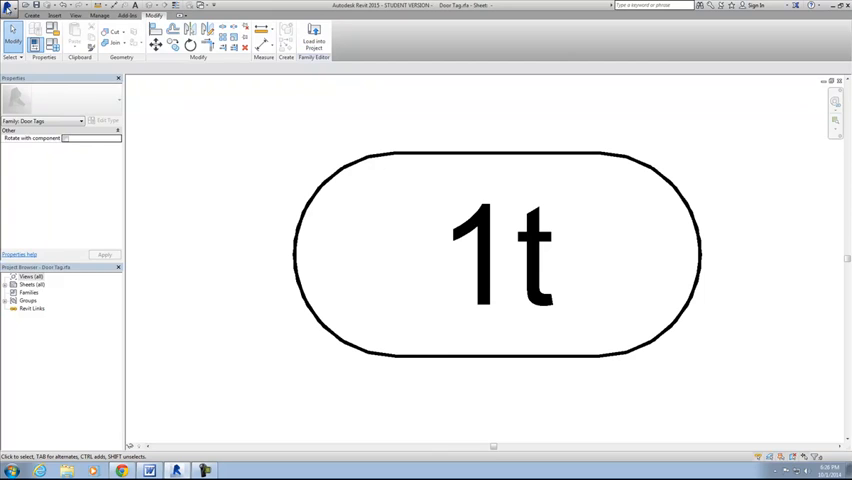
Load the edited door tag into the project, overwriting the existing version
{"action": "left_click", "coordinate": [10, 10]}
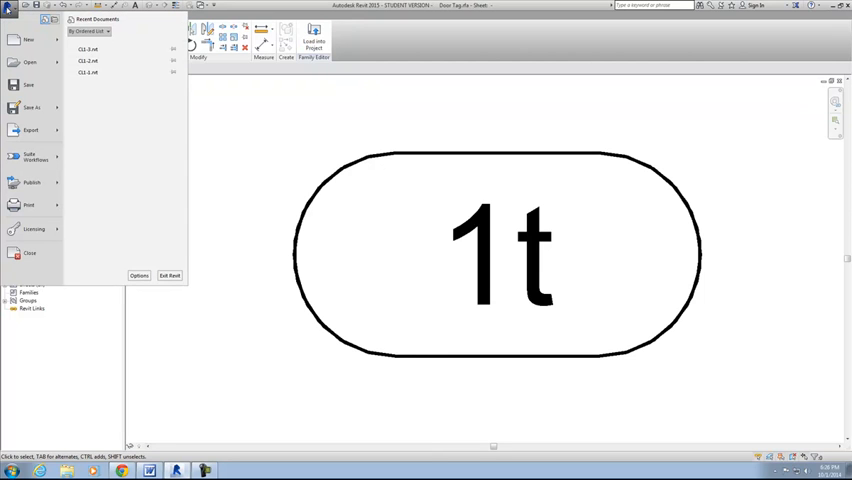
{"action": "mouse_move", "coordinate": [32, 108]}
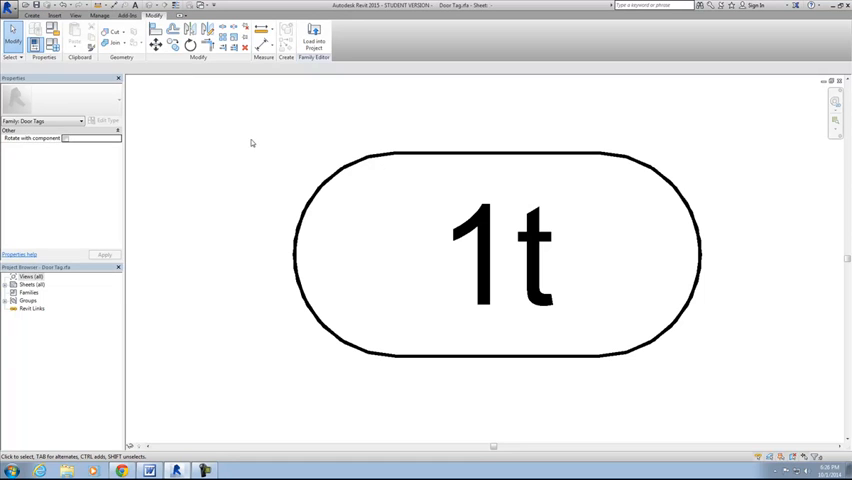
{"action": "mouse_move", "coordinate": [210, 128]}
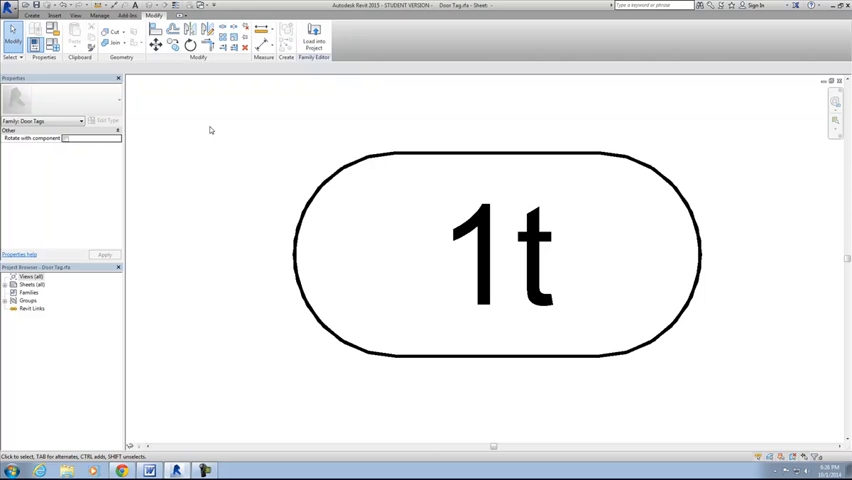
{"action": "mouse_move", "coordinate": [258, 146]}
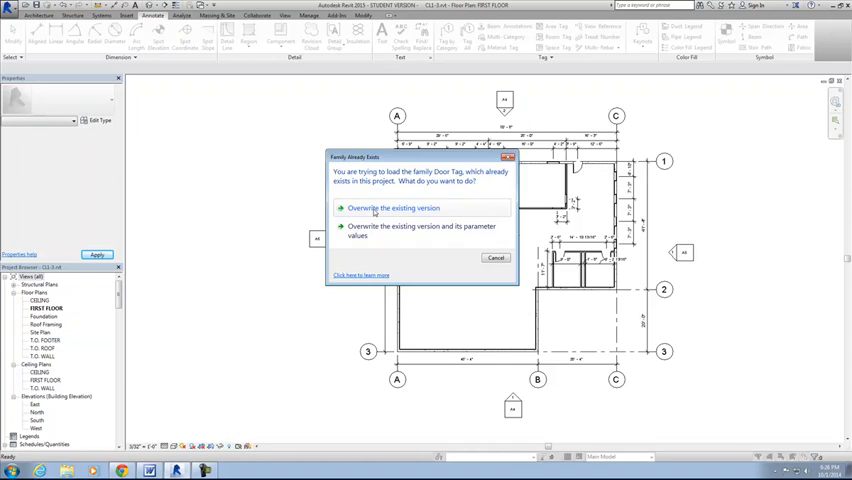
{"action": "left_click", "coordinate": [392, 208]}
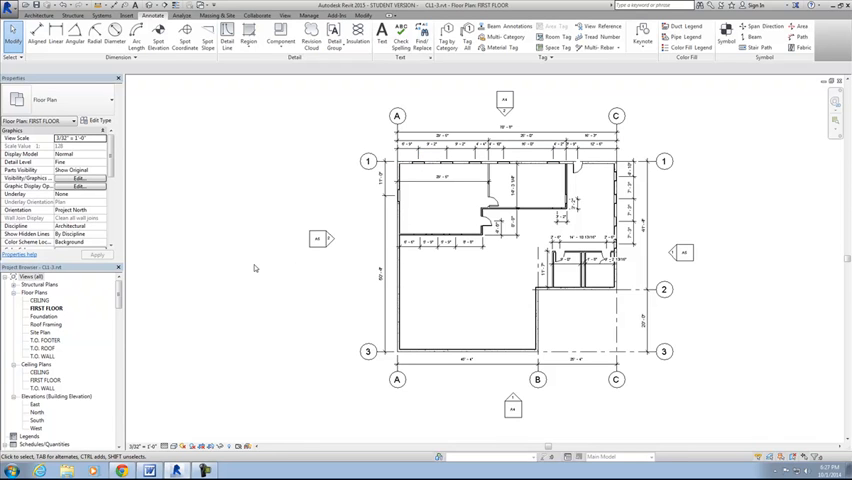
{"action": "mouse_move", "coordinate": [248, 264]}
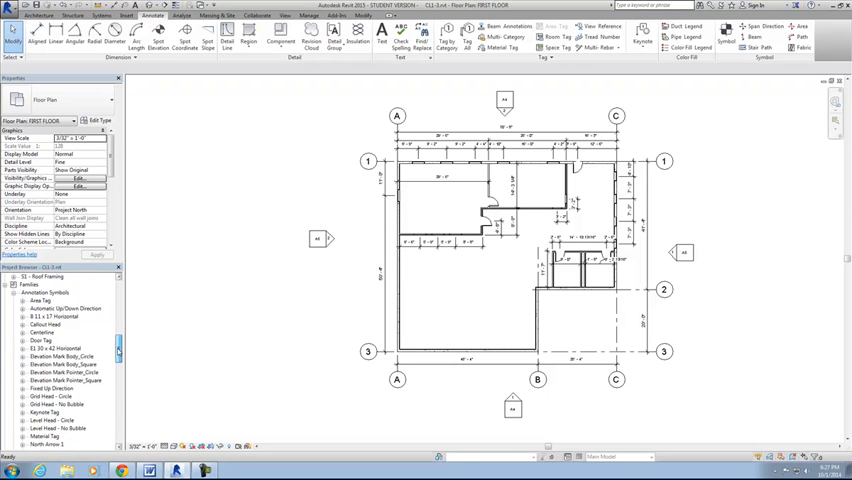
Give the hexagonal window tag a masking region bounded by its hexagon edge
{"action": "scroll", "scroll_direction": "down", "scroll_amount": 3}
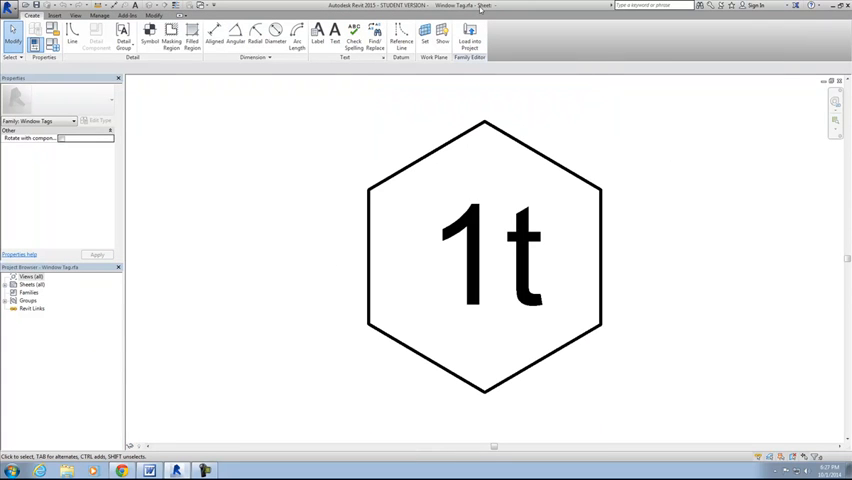
{"action": "mouse_move", "coordinate": [640, 132]}
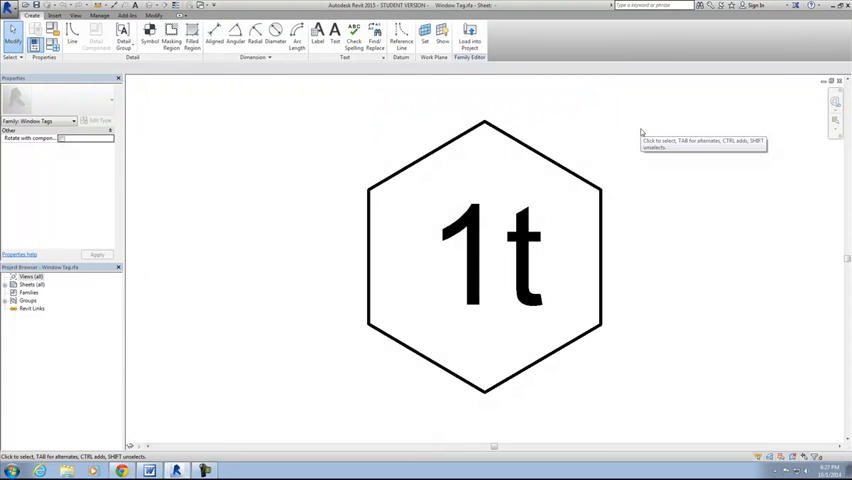
{"action": "left_click", "coordinate": [484, 232]}
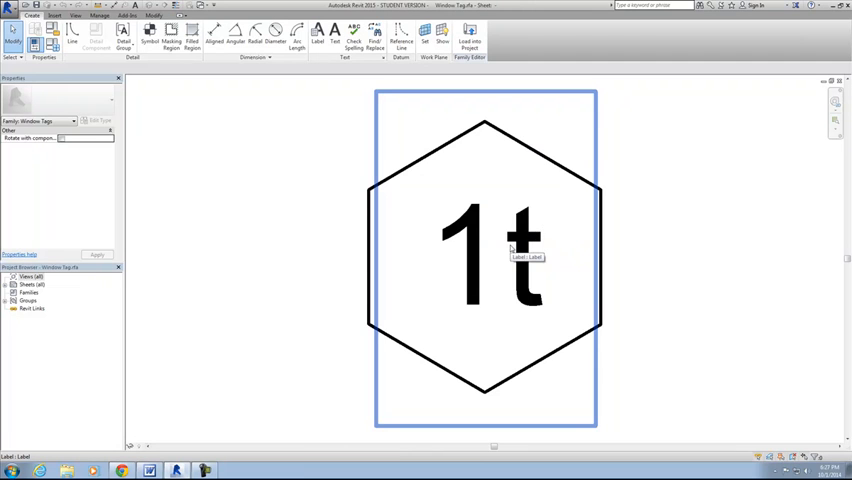
{"action": "left_click", "coordinate": [616, 238]}
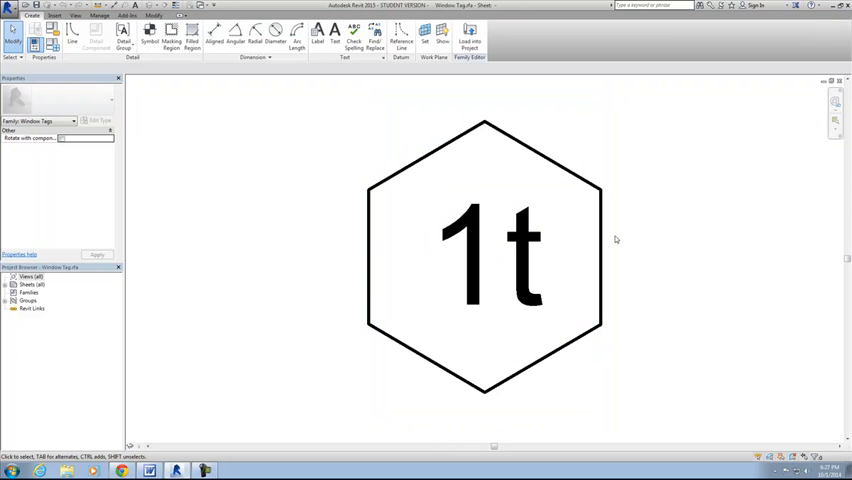
{"action": "mouse_move", "coordinate": [240, 92]}
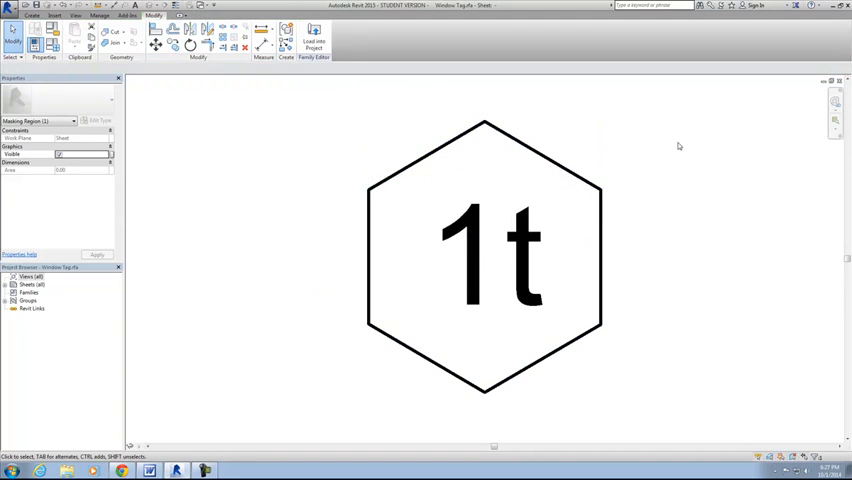
{"action": "left_click", "coordinate": [312, 40]}
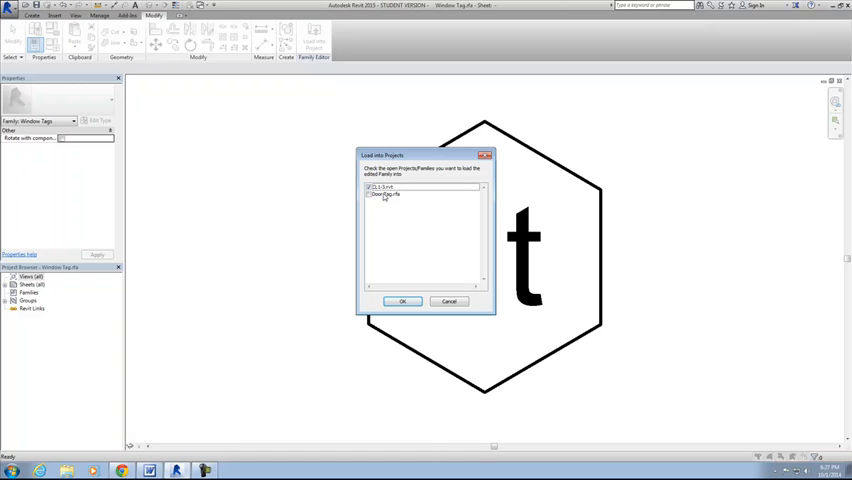
Load the window tag into the project, overwriting the existing version
{"action": "left_click", "coordinate": [372, 194]}
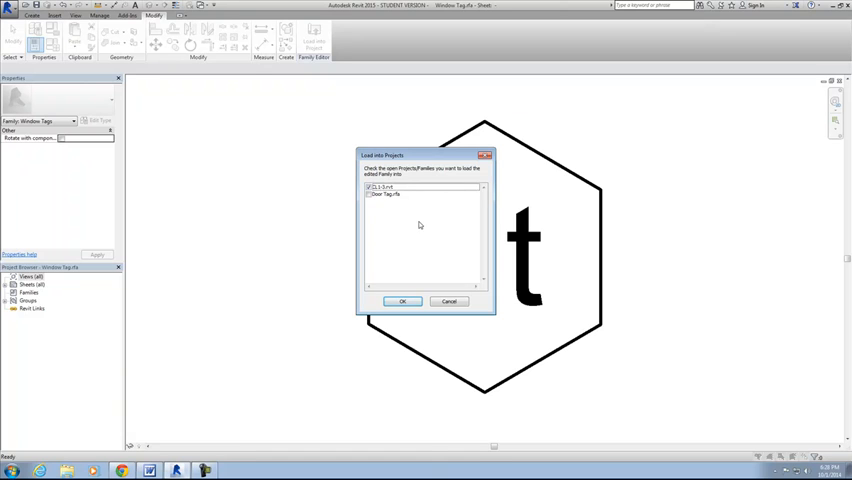
{"action": "mouse_move", "coordinate": [368, 200]}
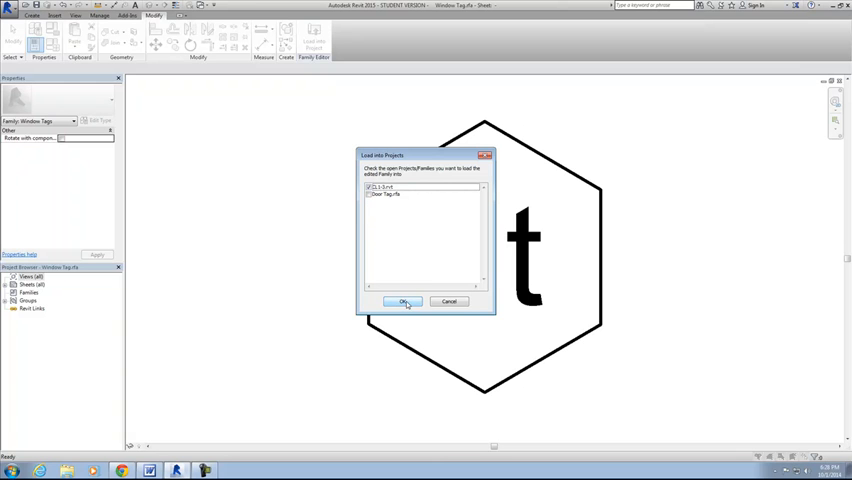
{"action": "left_click", "coordinate": [404, 302]}
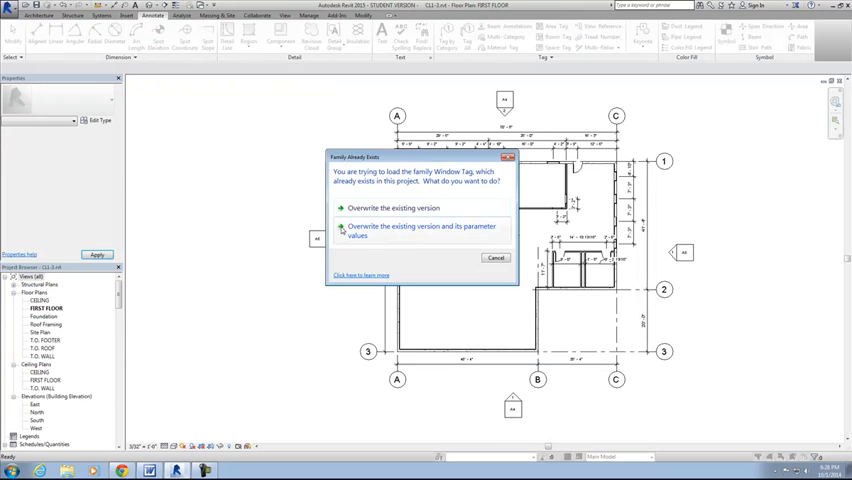
{"action": "left_click", "coordinate": [422, 230]}
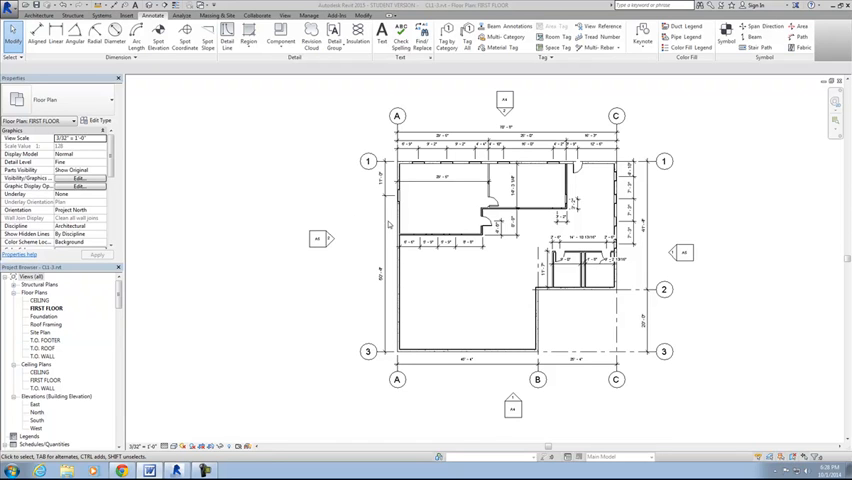
{"action": "mouse_move", "coordinate": [388, 224]}
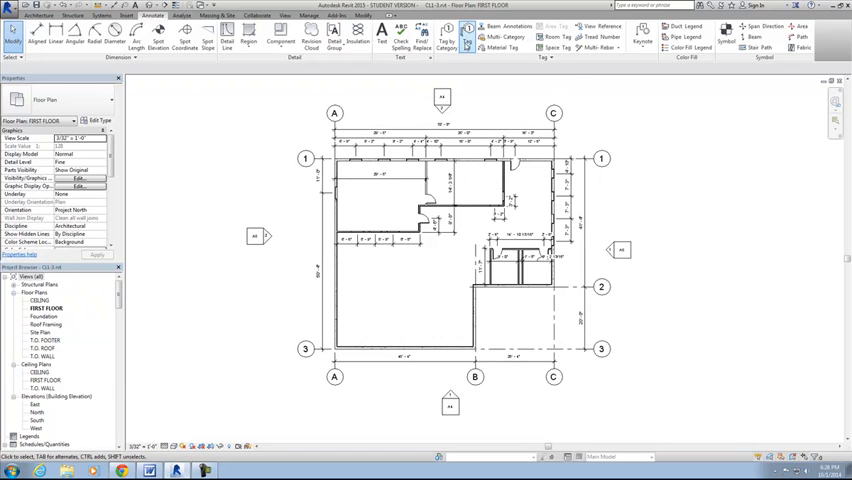
Tag all untagged doors and windows in the floor plan via Tag All
{"action": "left_click", "coordinate": [466, 38]}
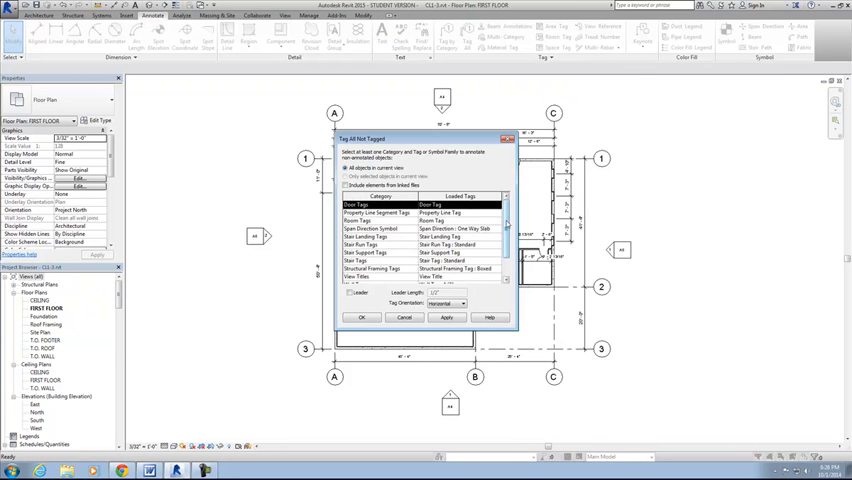
{"action": "scroll", "scroll_direction": "down", "scroll_amount": 3}
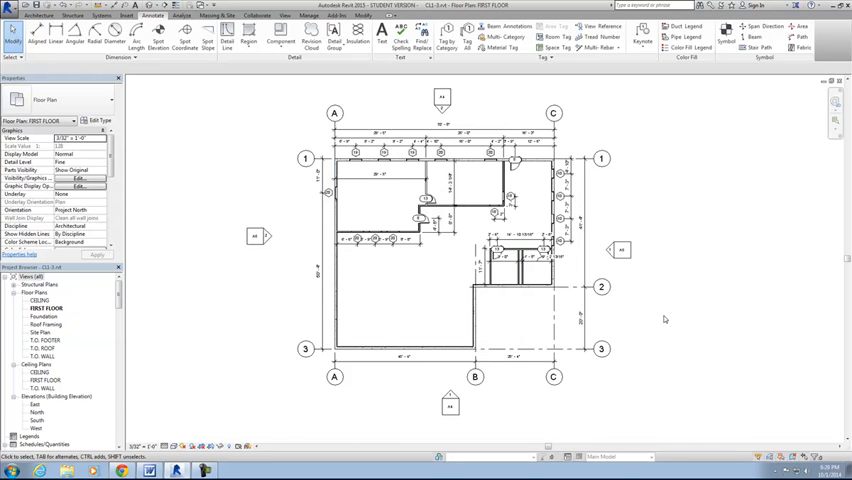
{"action": "mouse_move", "coordinate": [410, 260]}
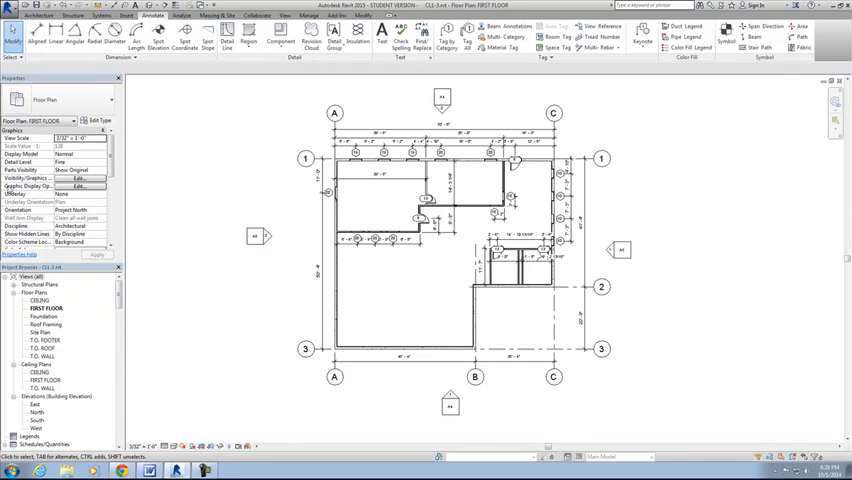
{"action": "mouse_move", "coordinate": [372, 188]}
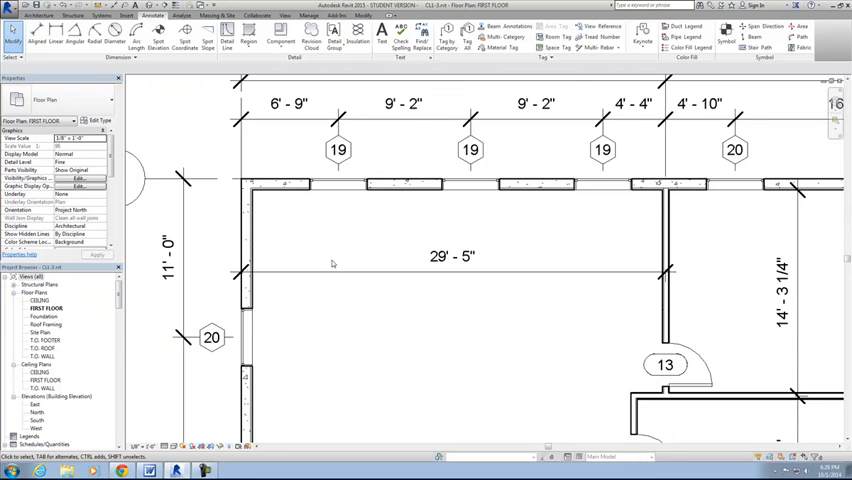
Renumber the window tag reading 19, accepting the type-parameter warning
{"action": "left_click", "coordinate": [360, 184]}
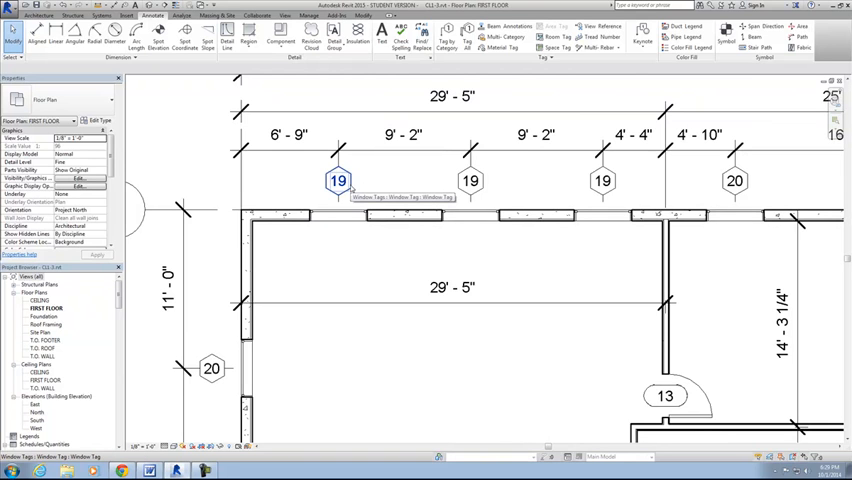
{"action": "left_click", "coordinate": [336, 180]}
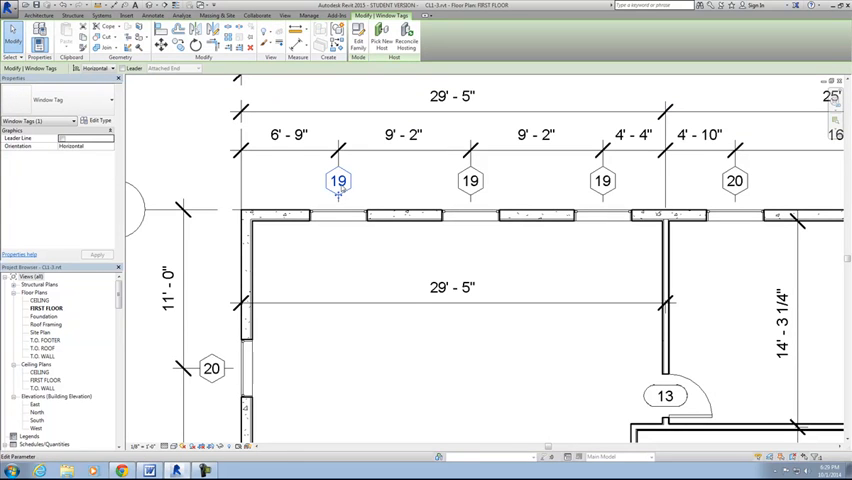
{"action": "double_click", "coordinate": [336, 182]}
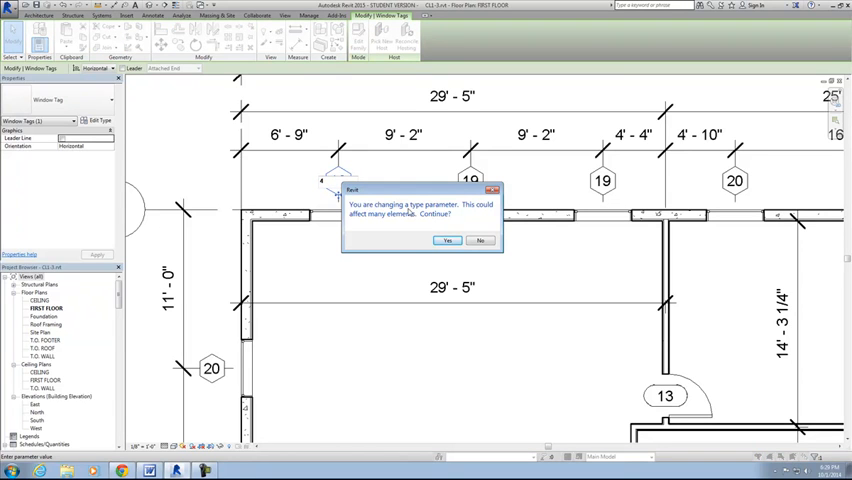
{"action": "mouse_move", "coordinate": [466, 214]}
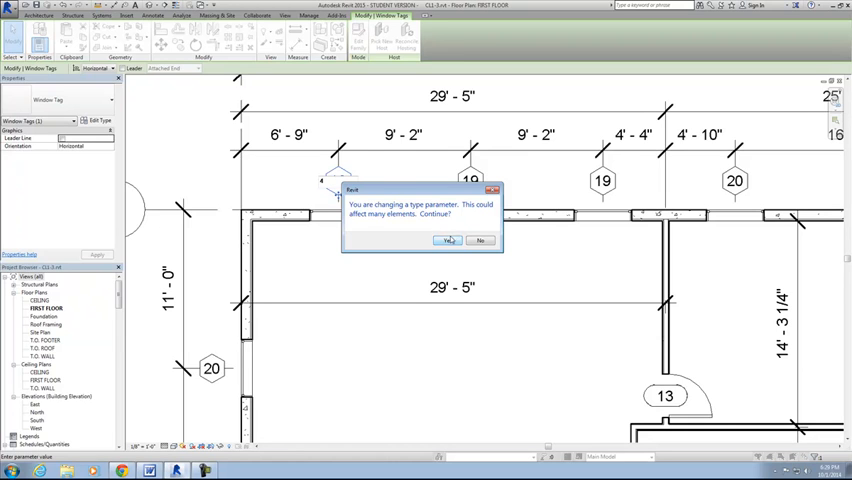
{"action": "left_click", "coordinate": [448, 240]}
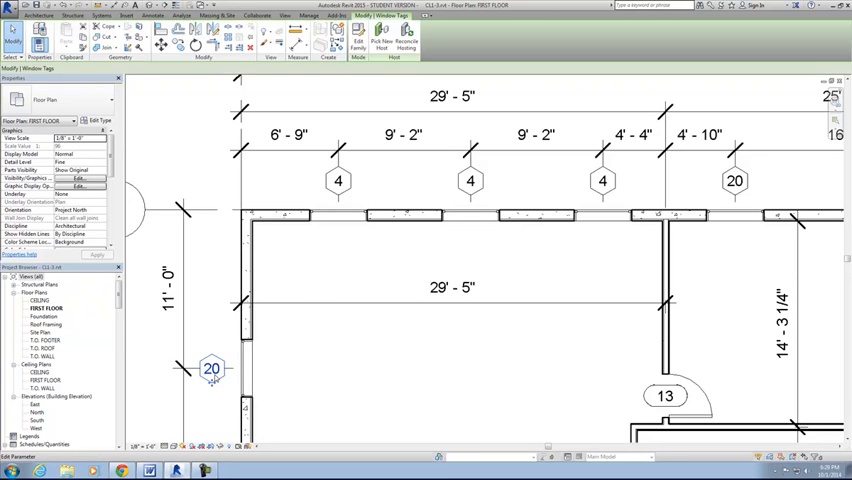
Renumber the window tags reading 20 and 10 and another to small numbers like 4 and 1
{"action": "left_click", "coordinate": [212, 368]}
{"action": "type", "text": "3"}
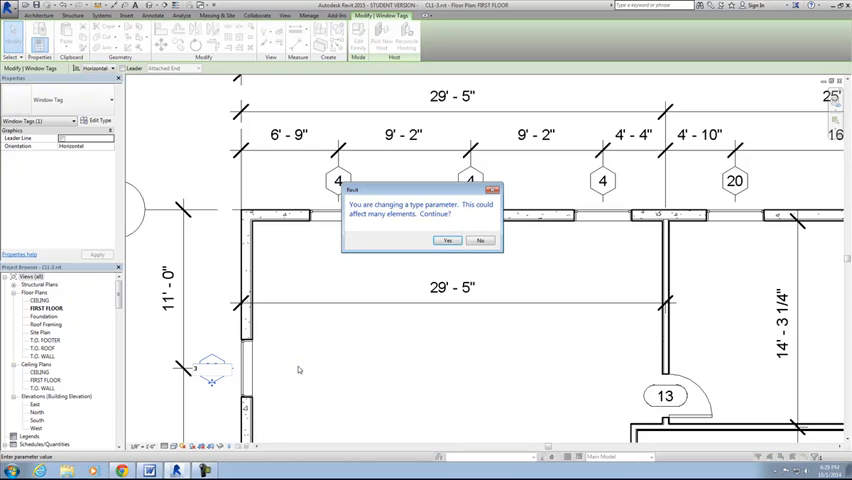
{"action": "left_click", "coordinate": [446, 240]}
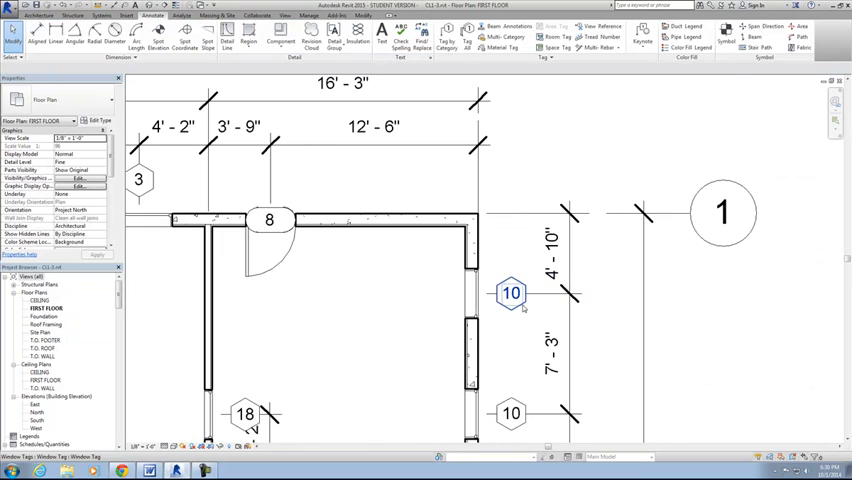
{"action": "left_click", "coordinate": [512, 292]}
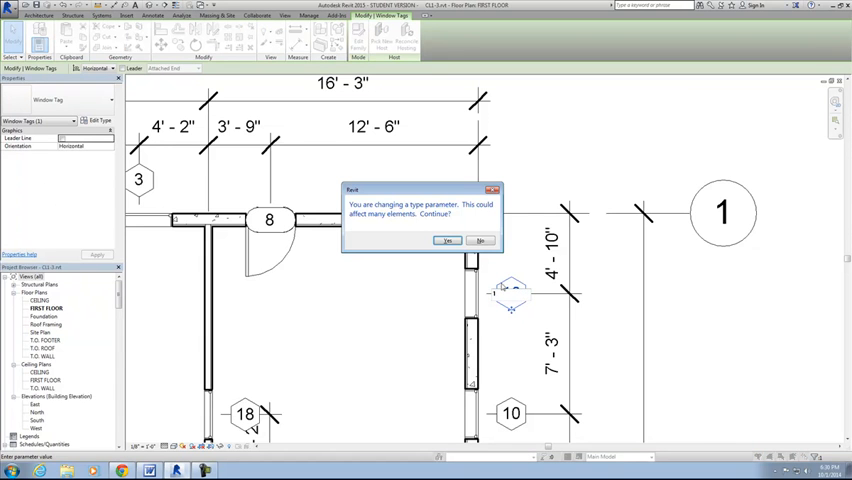
{"action": "left_click", "coordinate": [448, 240]}
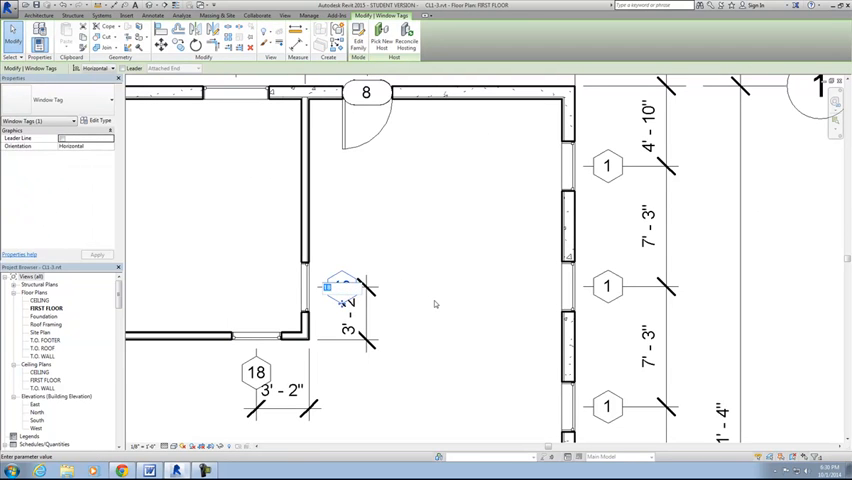
{"action": "left_click", "coordinate": [96, 254]}
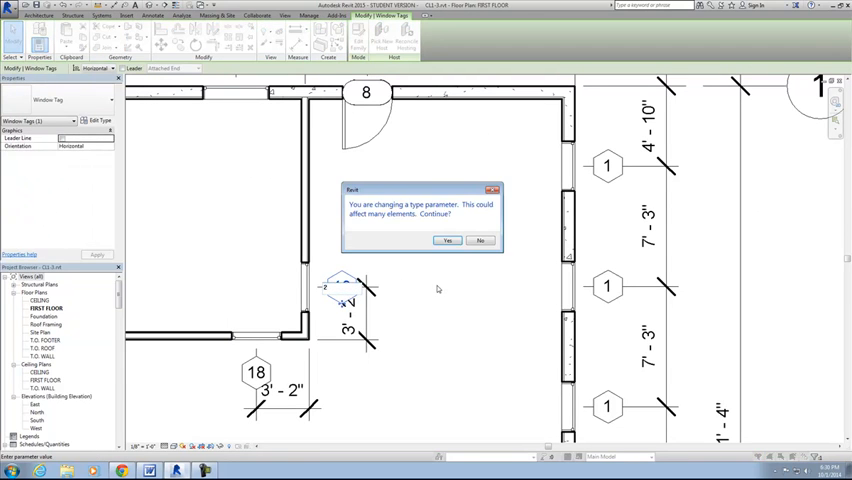
{"action": "left_click", "coordinate": [446, 240]}
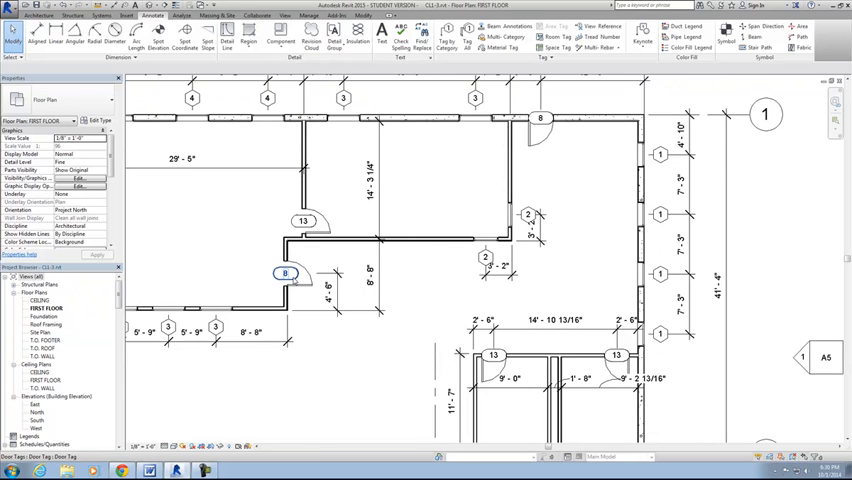
Change door type marks from numbers such as 8 to letters, so door tags read C
{"action": "left_click", "coordinate": [284, 274]}
{"action": "type", "text": "C"}
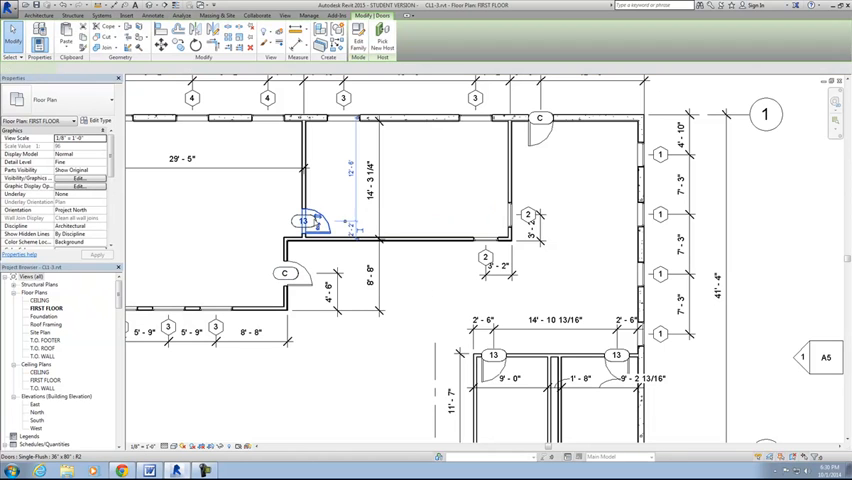
{"action": "left_click", "coordinate": [296, 220]}
{"action": "type", "text": "B"}
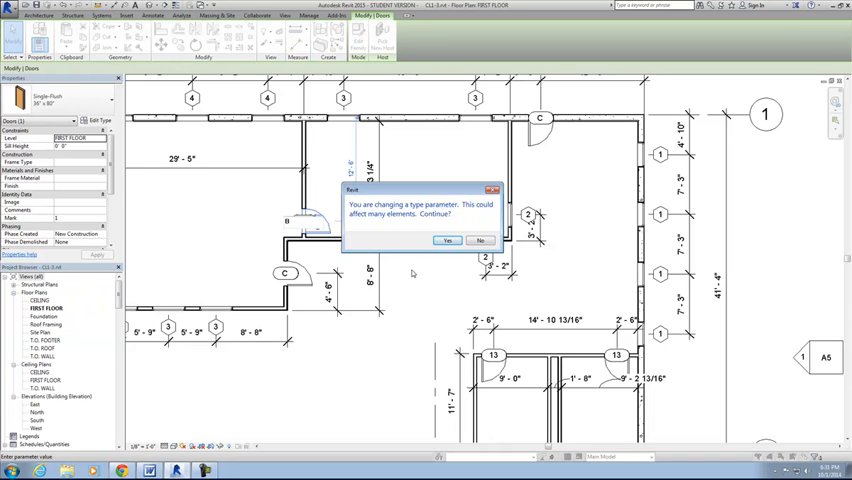
{"action": "left_click", "coordinate": [448, 240]}
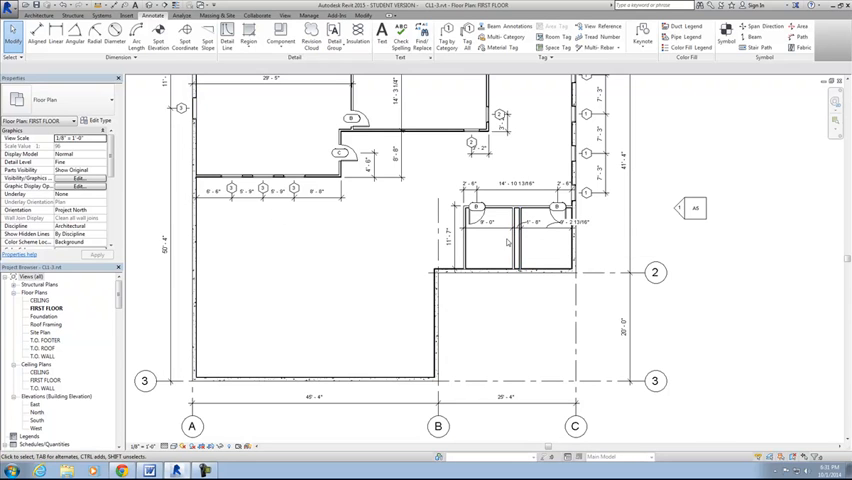
{"action": "mouse_move", "coordinate": [490, 288]}
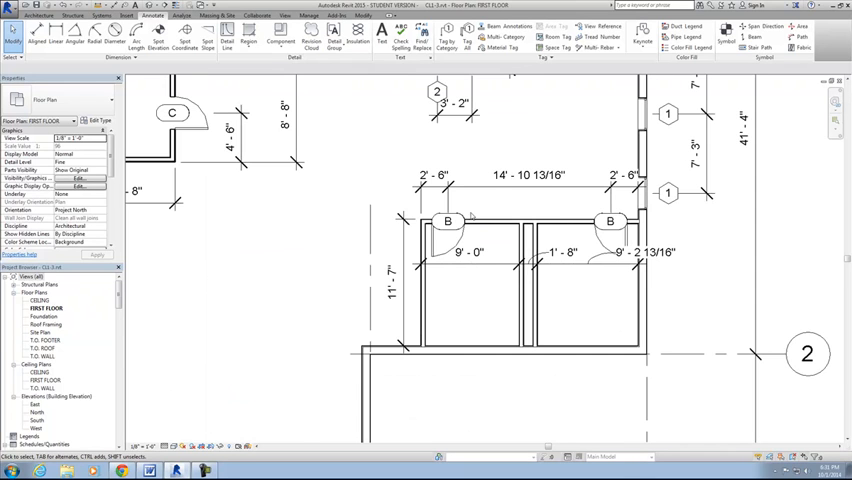
Check tags across the plan so doors read B or C and windows read 1 to 4
{"action": "left_click", "coordinate": [448, 220]}
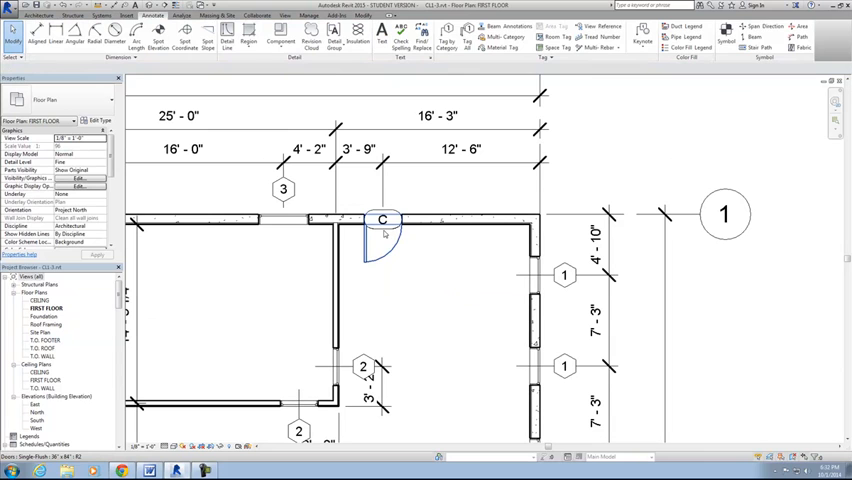
{"action": "left_click", "coordinate": [384, 222]}
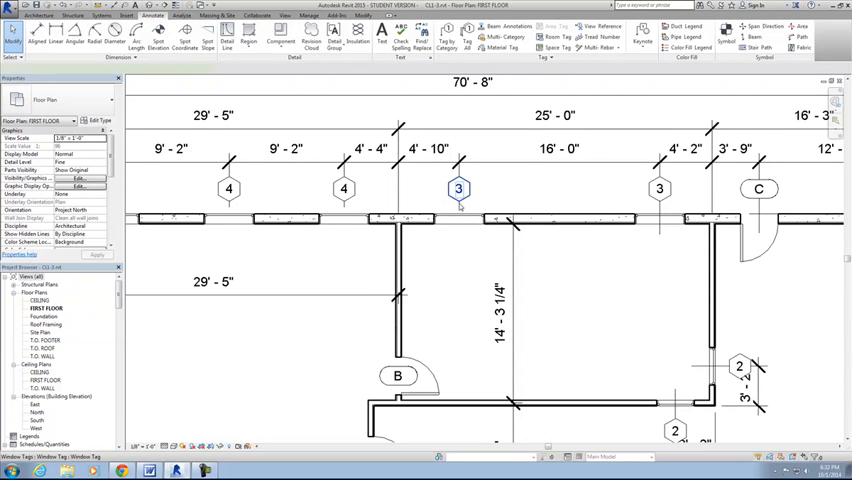
{"action": "left_click", "coordinate": [458, 188]}
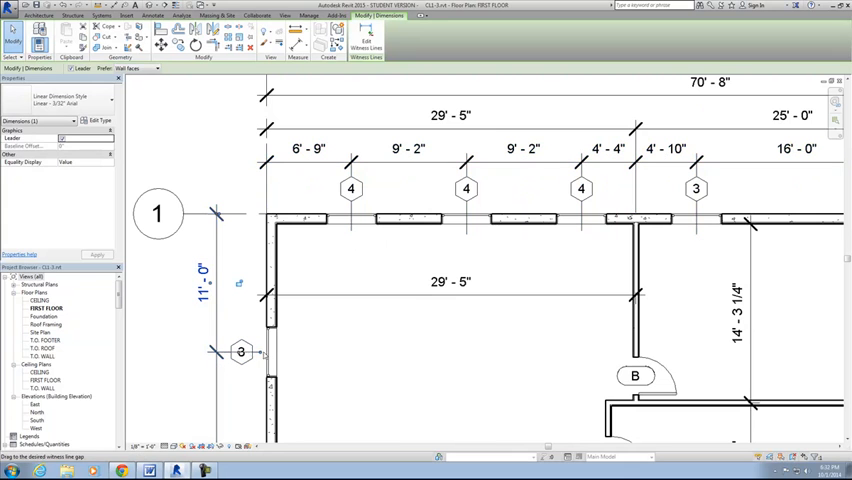
{"action": "scroll", "scroll_direction": "down", "scroll_amount": 3}
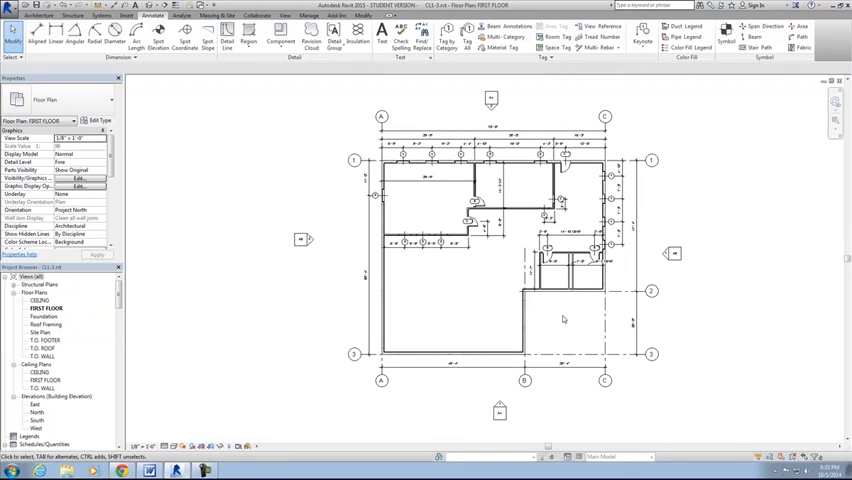
{"action": "mouse_move", "coordinate": [260, 292]}
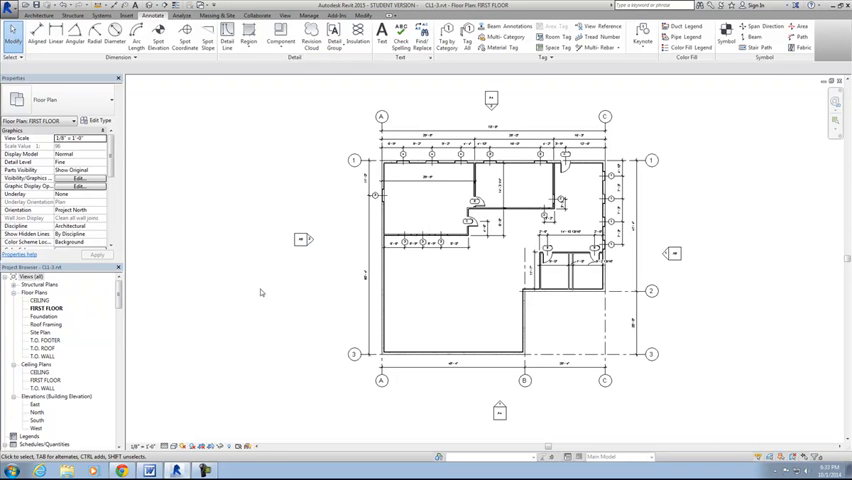